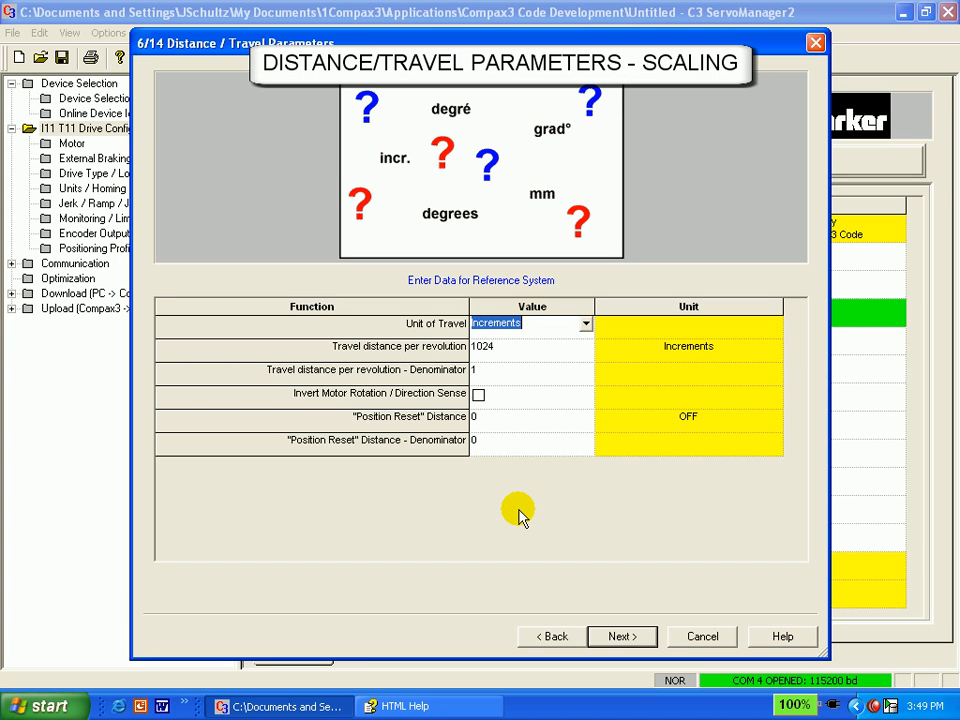
# Switch the Unit of Travel from Increments to mm, keeping 1.0 per revolution.
pyautogui.click(584, 323)
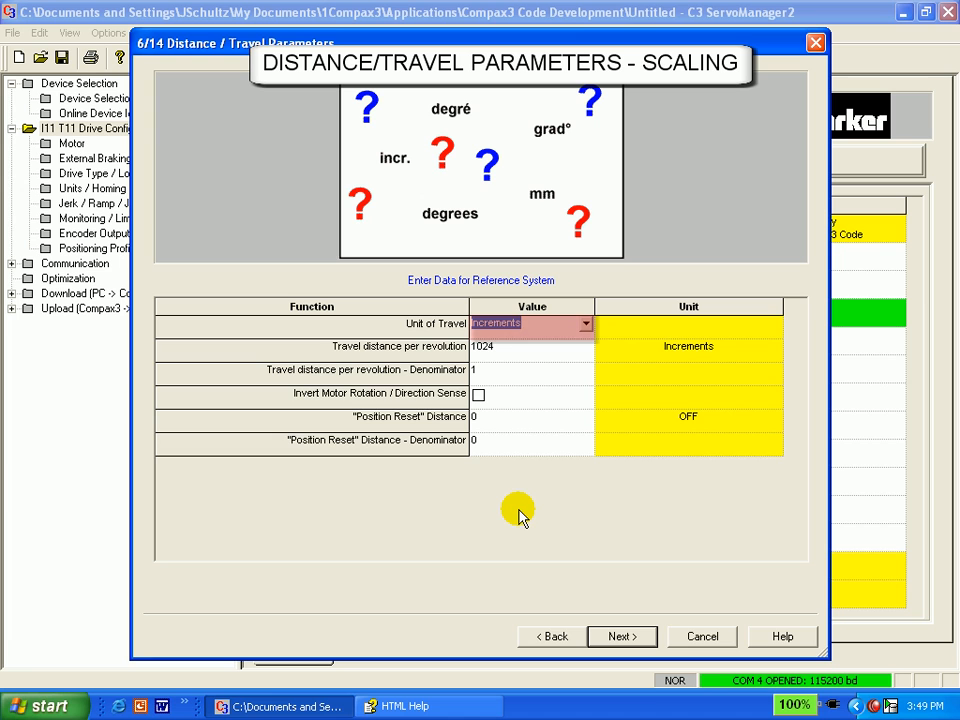
pyautogui.click(586, 323)
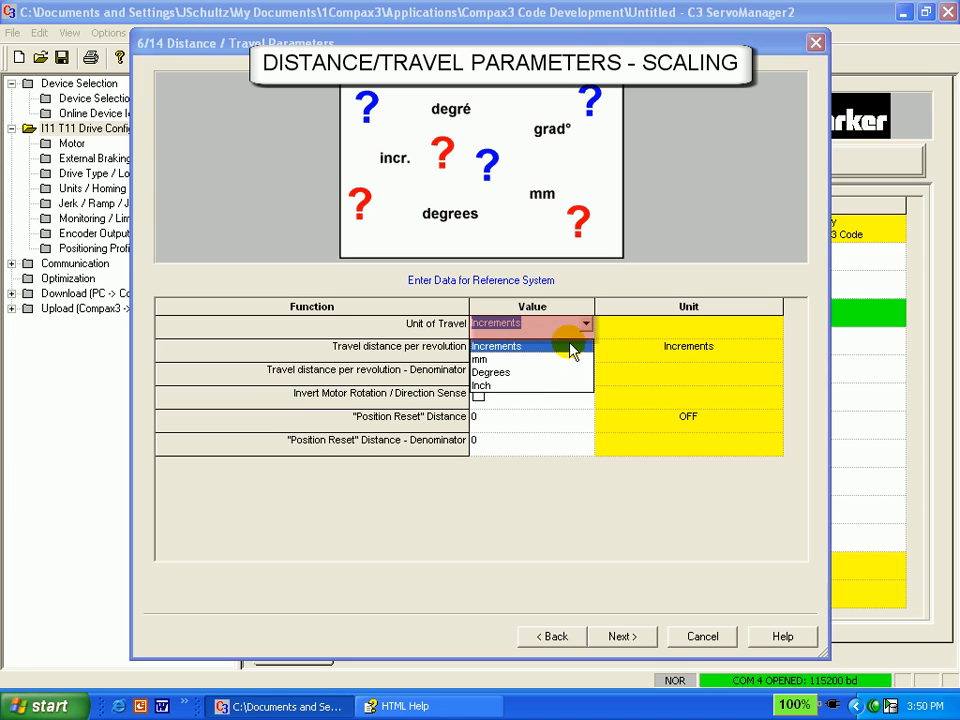
pyautogui.click(481, 359)
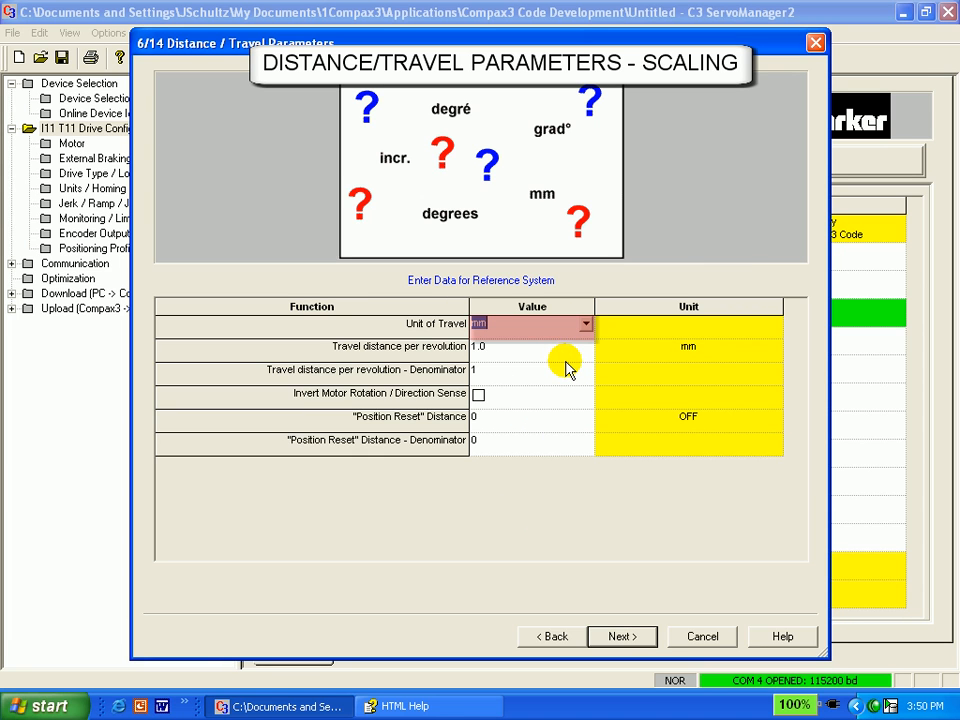
pyautogui.click(560, 369)
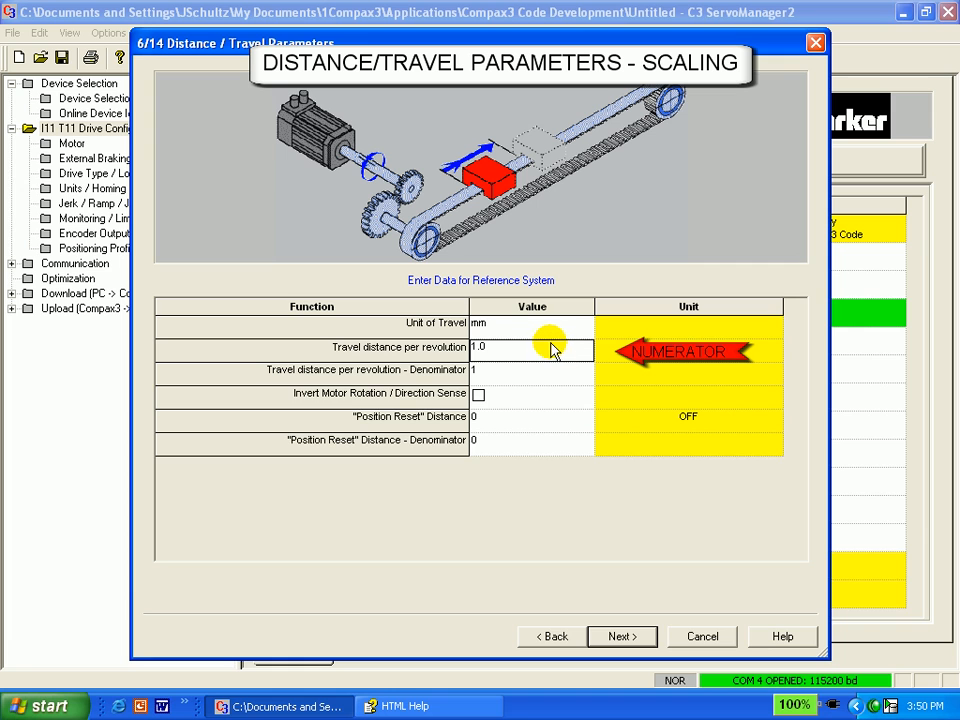
pyautogui.moveTo(562, 376)
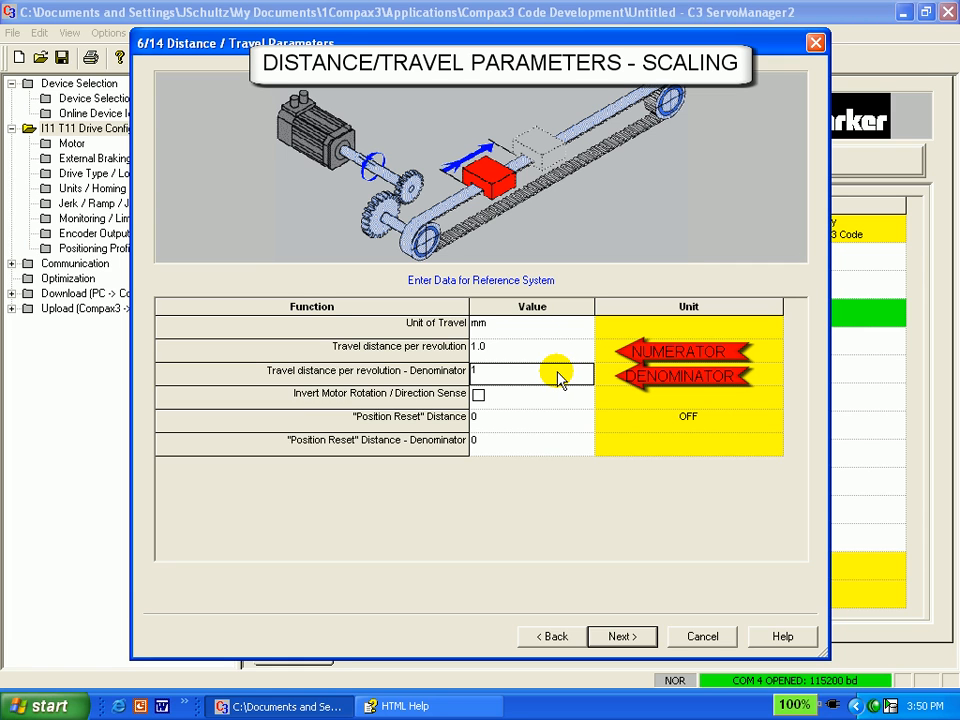
pyautogui.moveTo(548, 372)
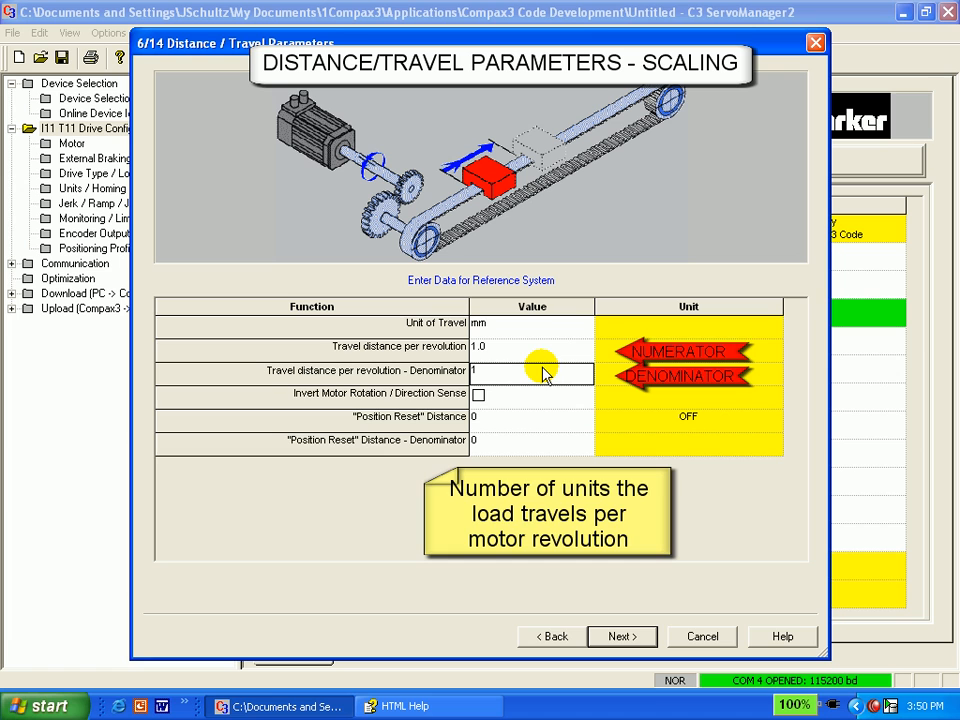
# Set the travel distance per revolution to 100 mm.
pyautogui.click(540, 371)
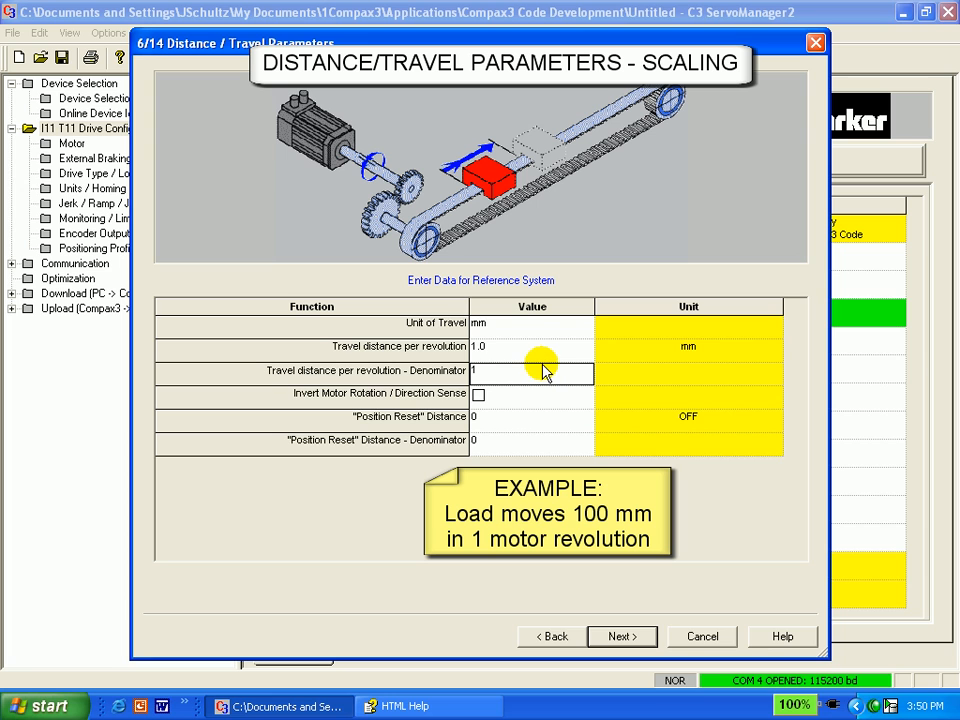
pyautogui.moveTo(535, 368)
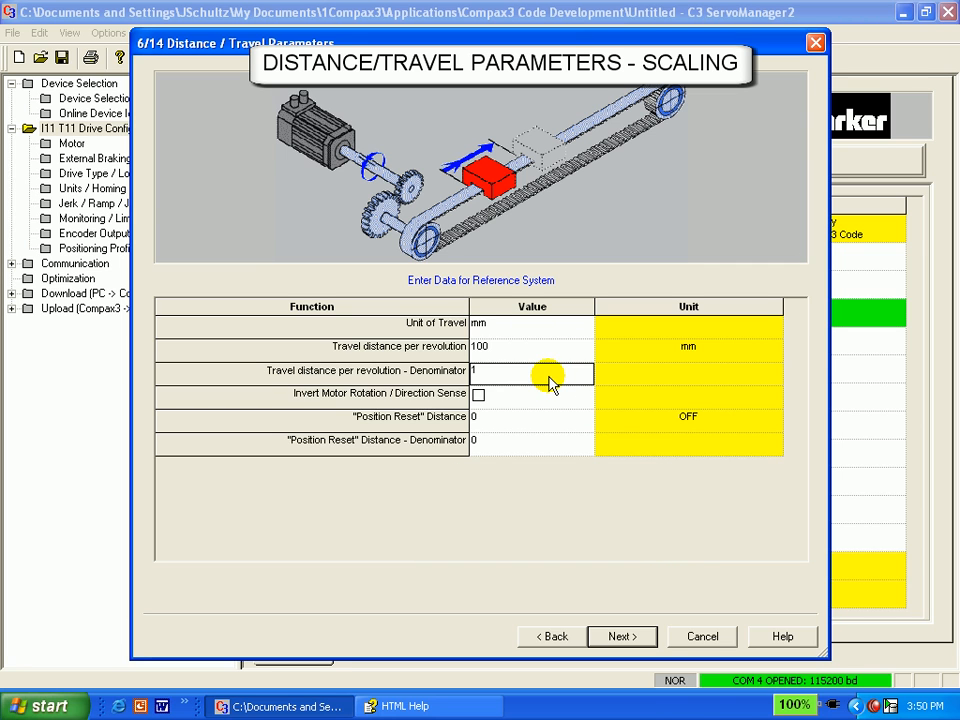
# Enter 5 as the travel distance denominator and accept it.
pyautogui.write('5')
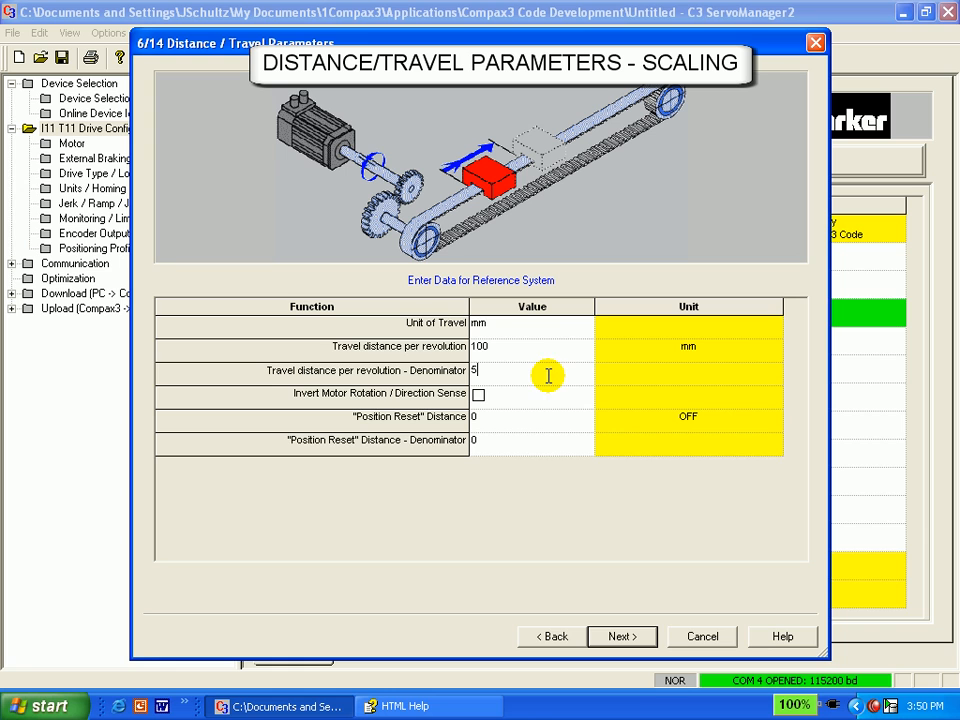
pyautogui.click(532, 346)
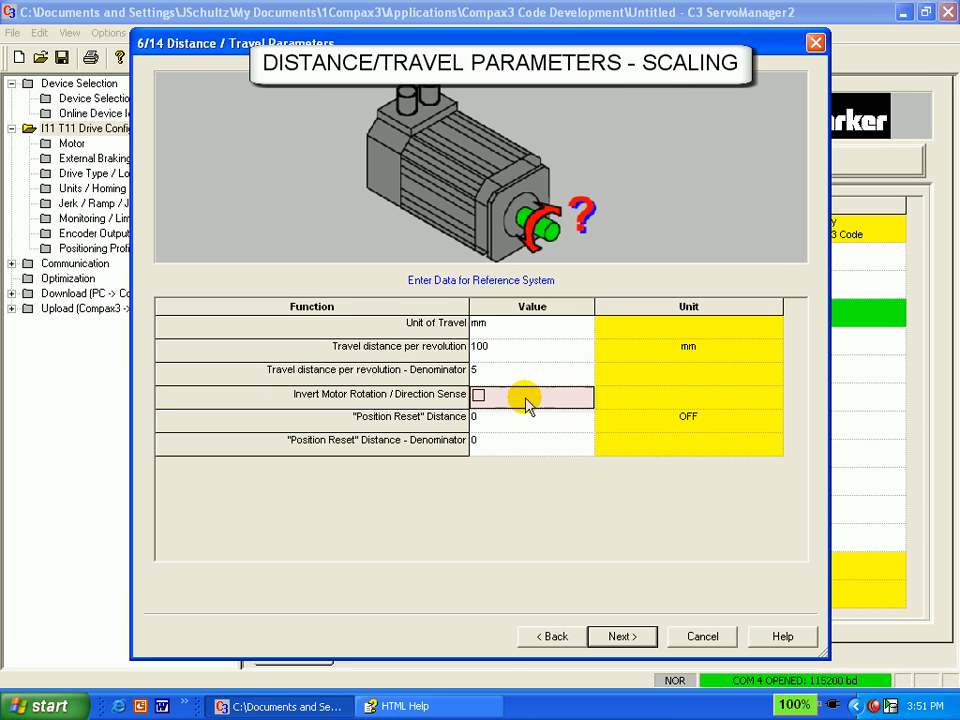
pyautogui.click(532, 416)
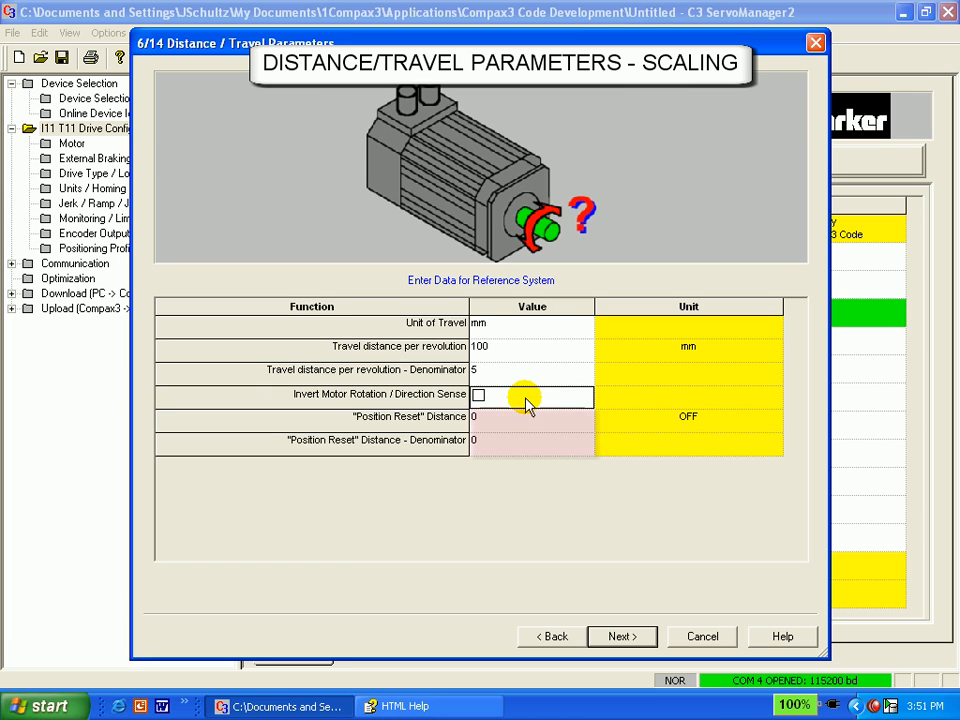